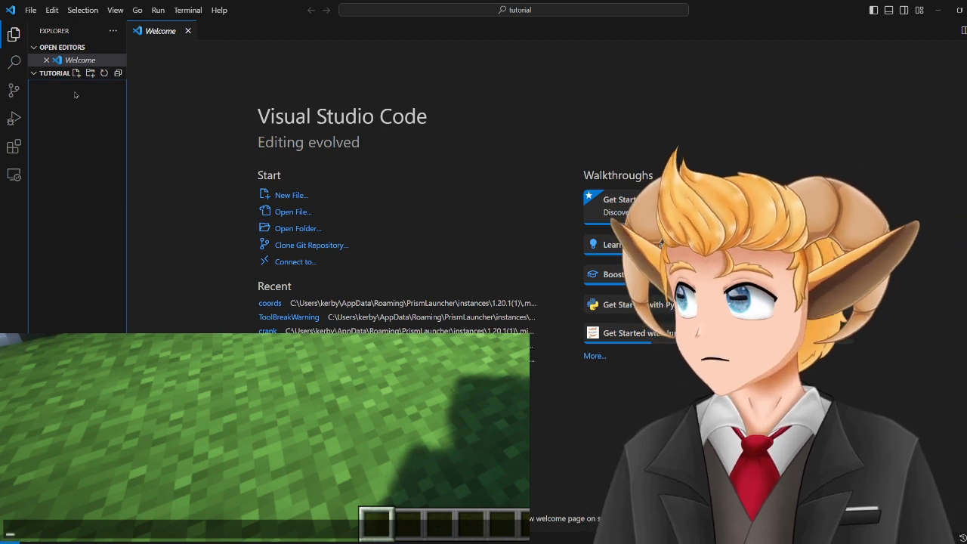
- Create a new file named metadata.json in the tutorial folder
click(76, 73)
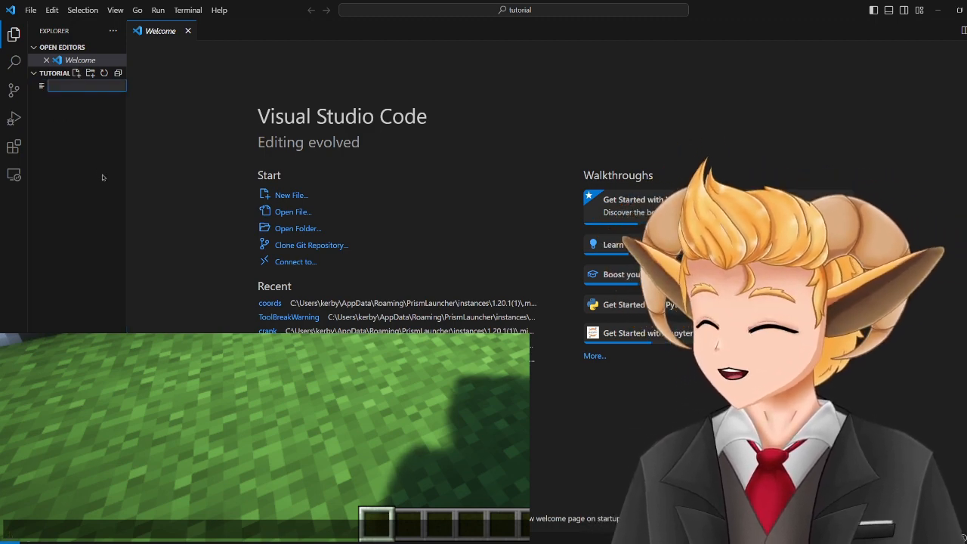
text(metadata.)
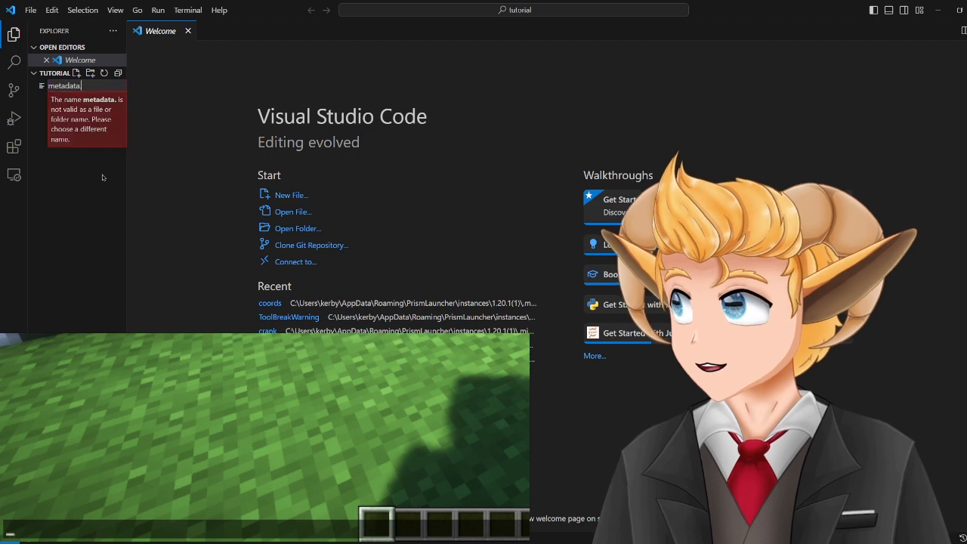
key(Enter)
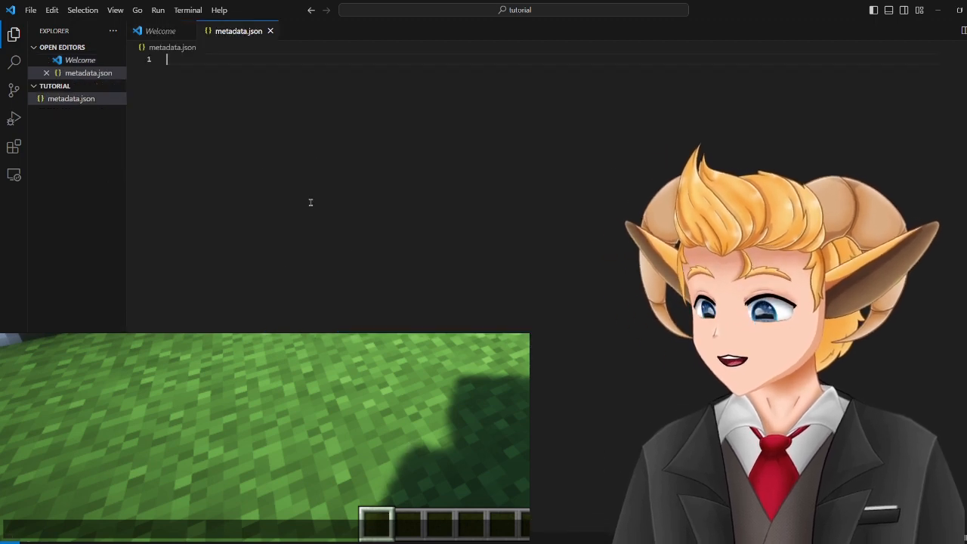
- Write the metadata object with its entry field pointing to index.js, then start a second file
text({})
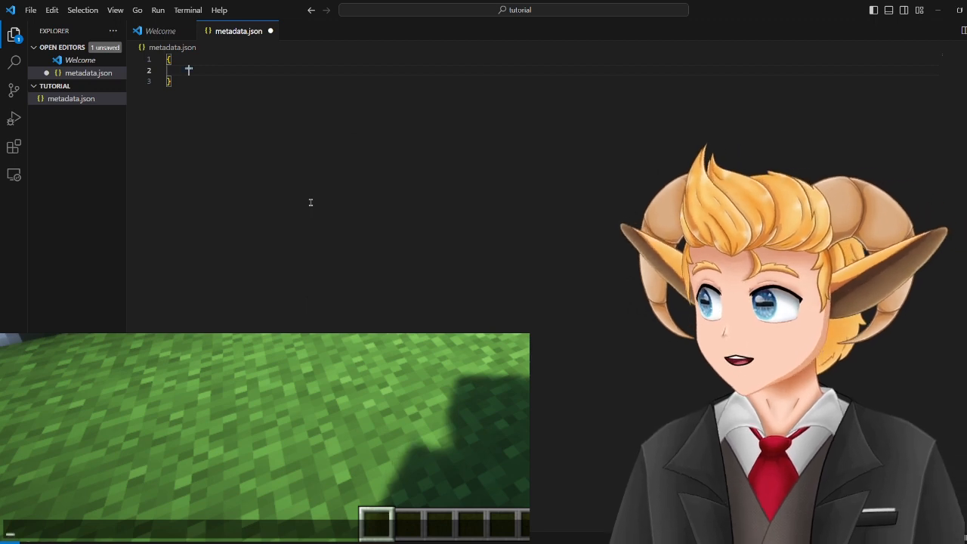
text($schema)
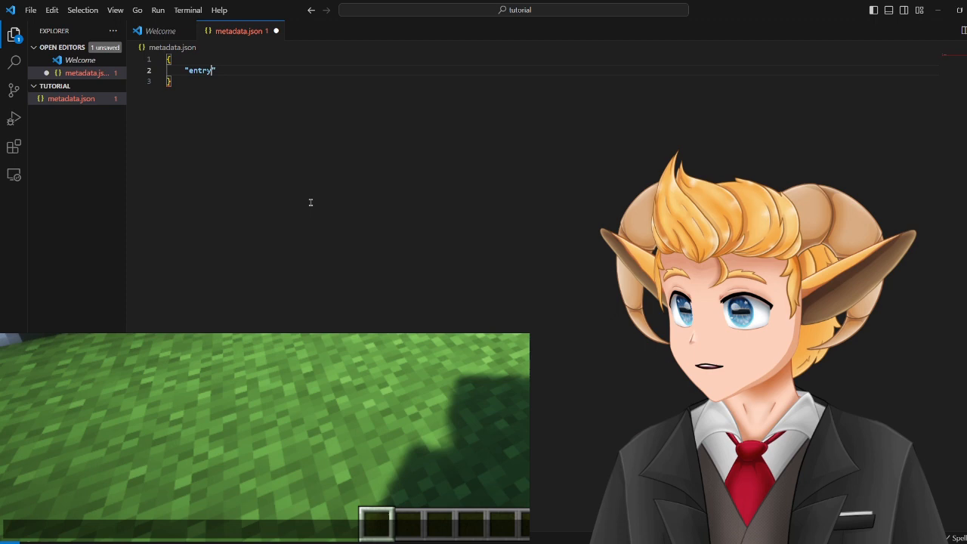
text(: "index")
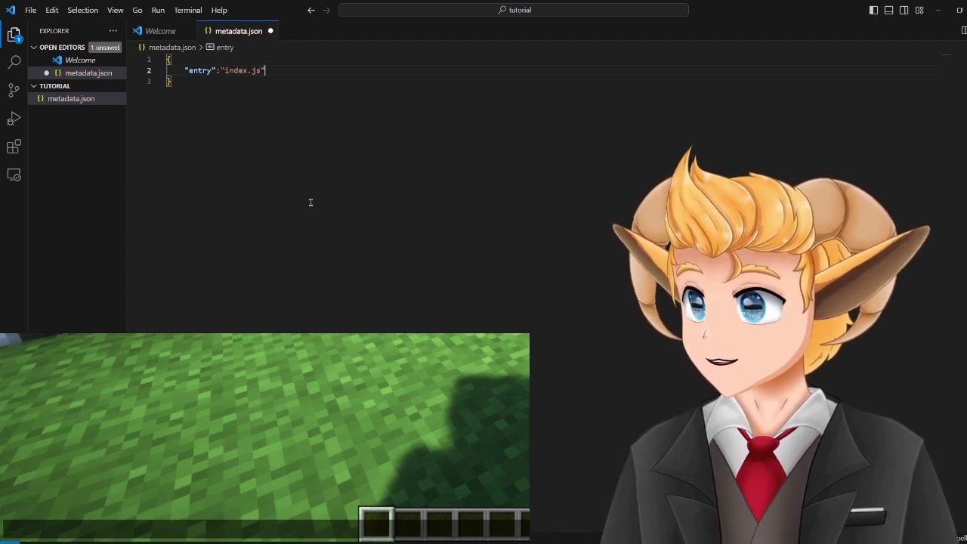
key(Enter)
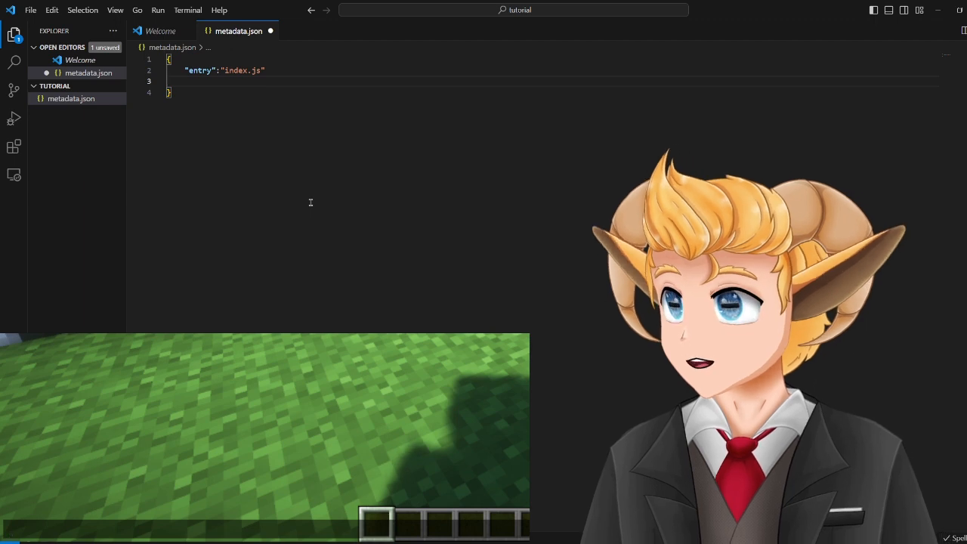
click(76, 85)
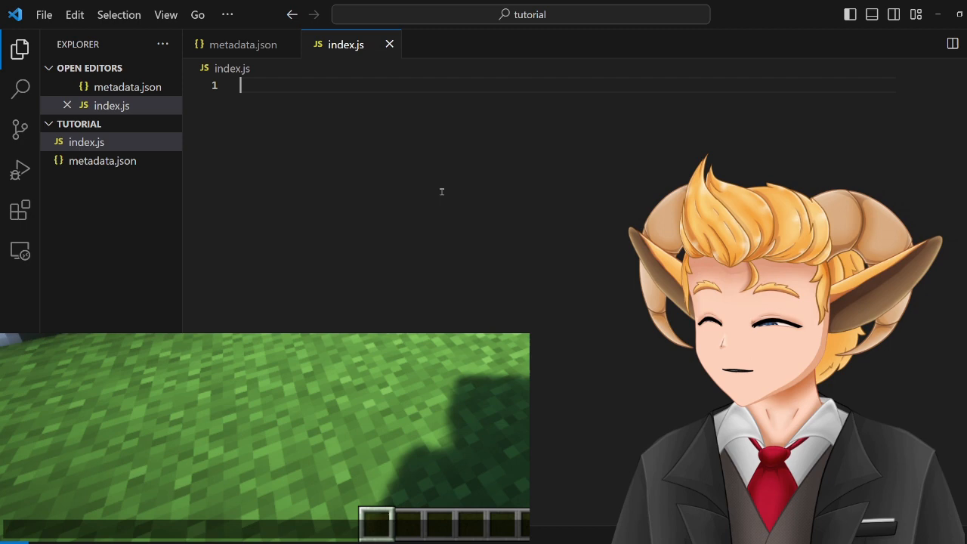
- Write register("chat", () => {}) chained with .setCriteria("") in index.js
text(register())
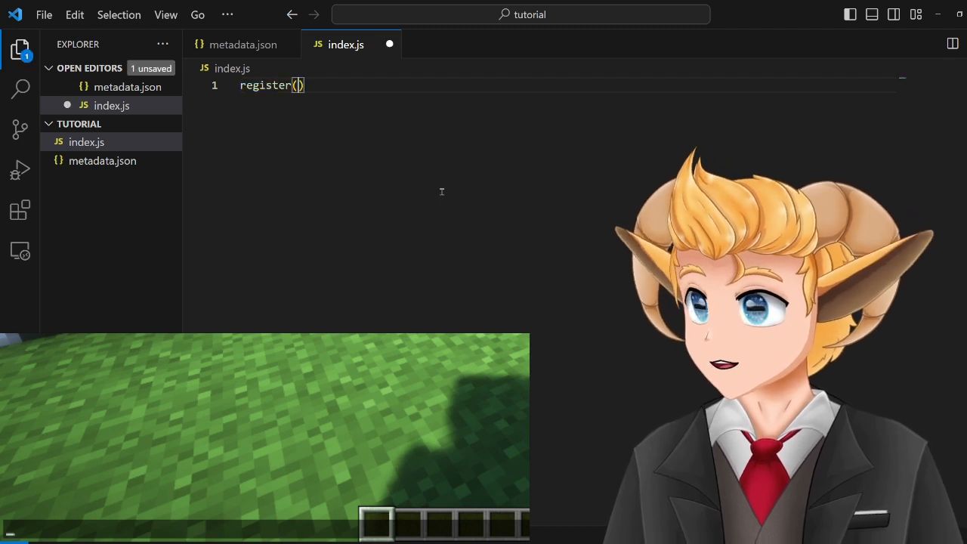
text("chat", ())
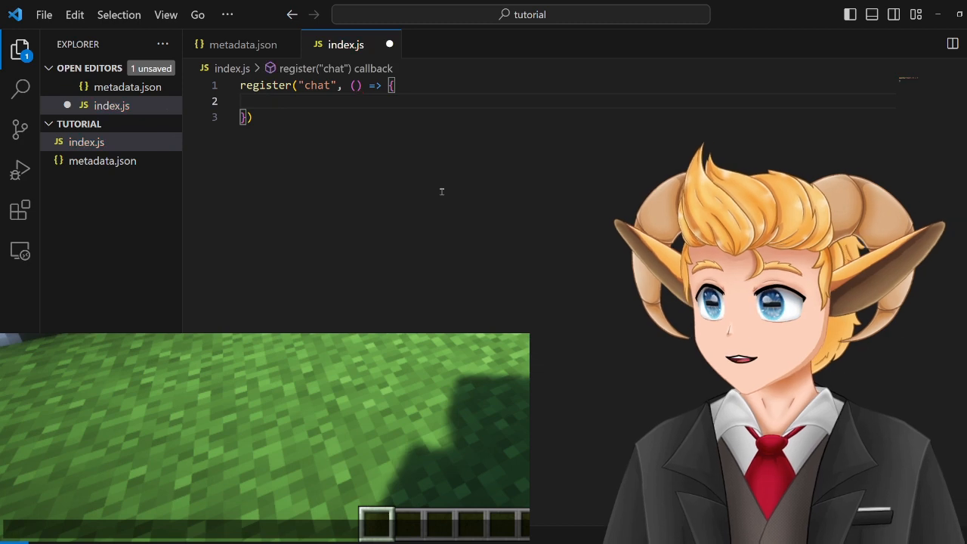
text(.)
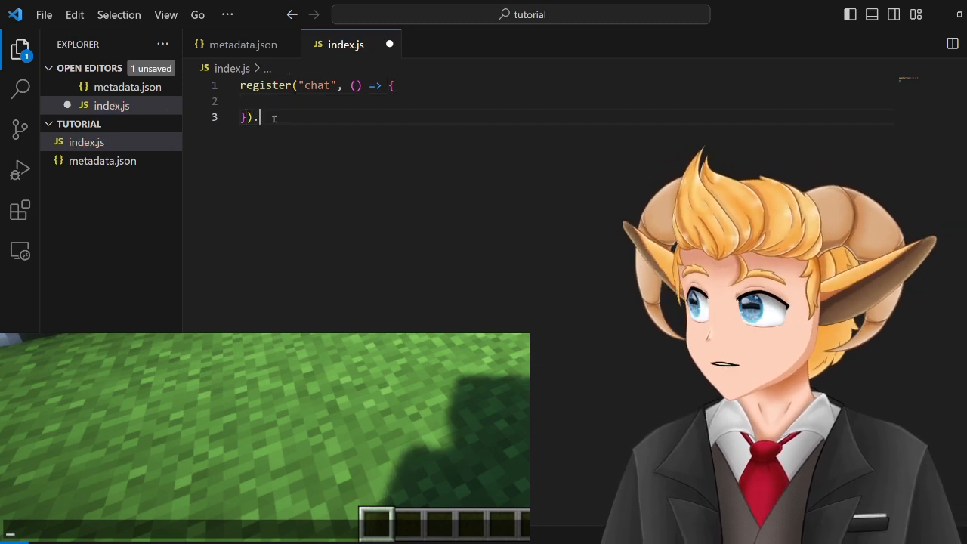
text(setCriteria)
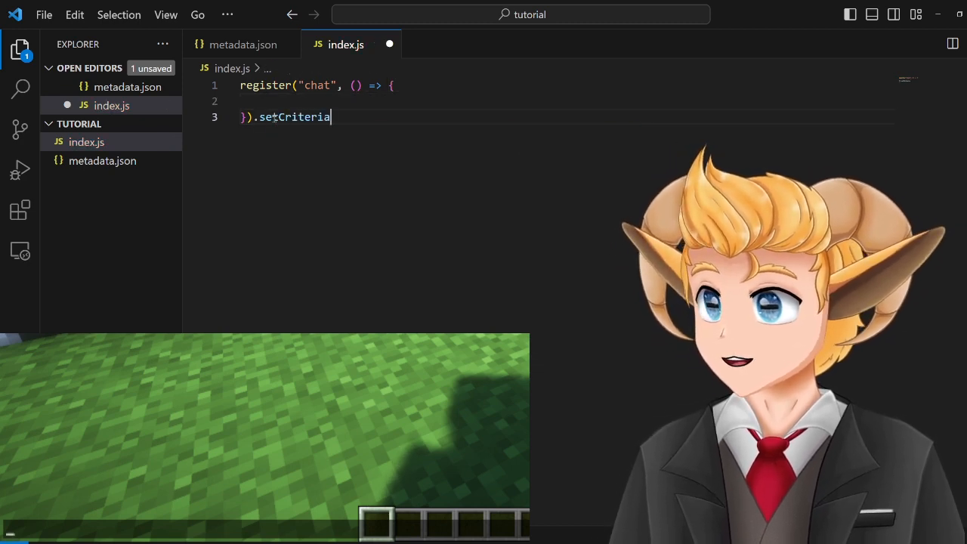
text((""))
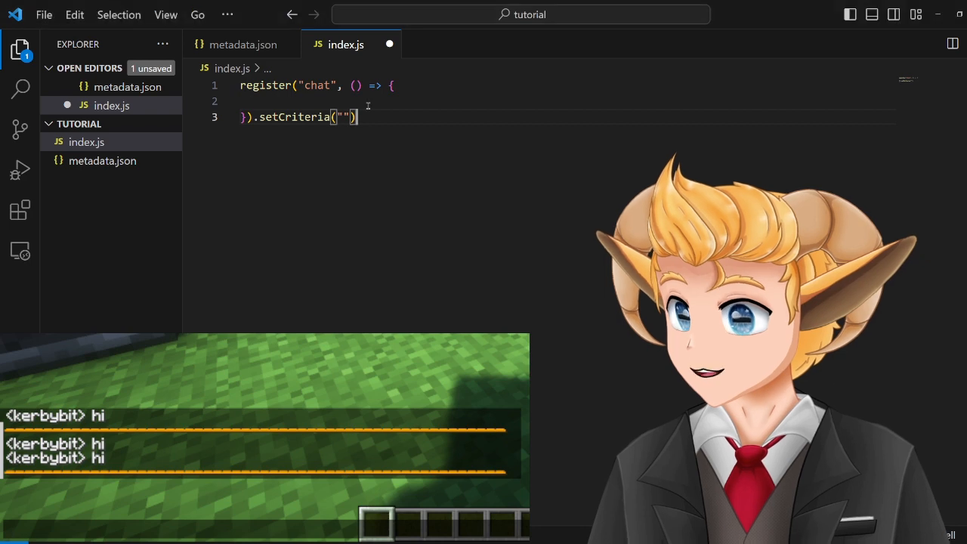
- Fill setCriteria with the formatted chat line and capture the sender as ${username}
text(§r<§rkerbybit§r> hi)
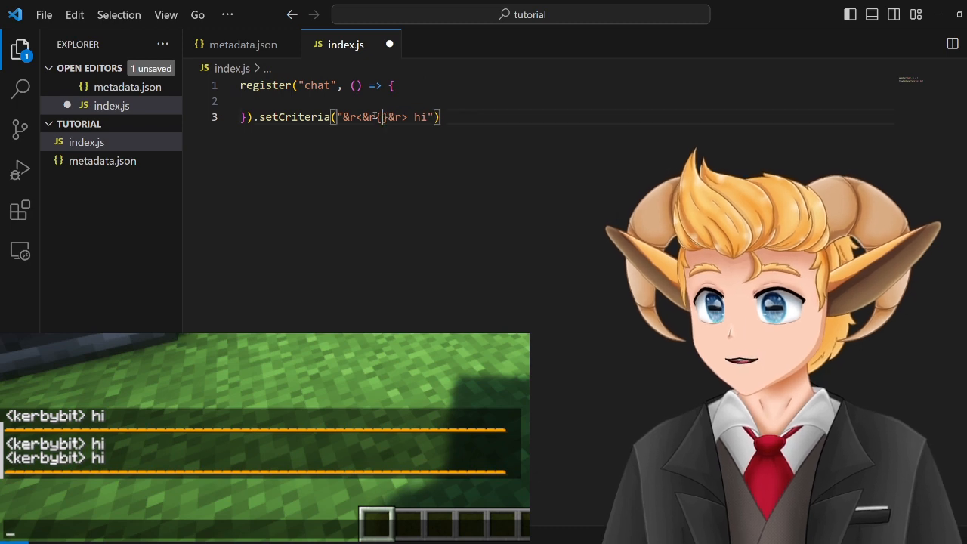
text(username)
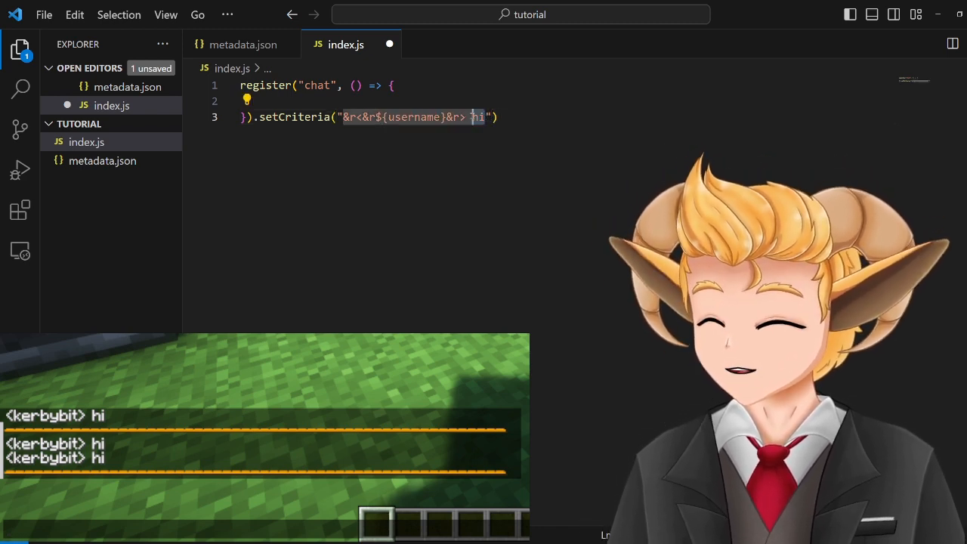
- Capture the chat text as ${message} and give the callback username and message parameters
text(${message})
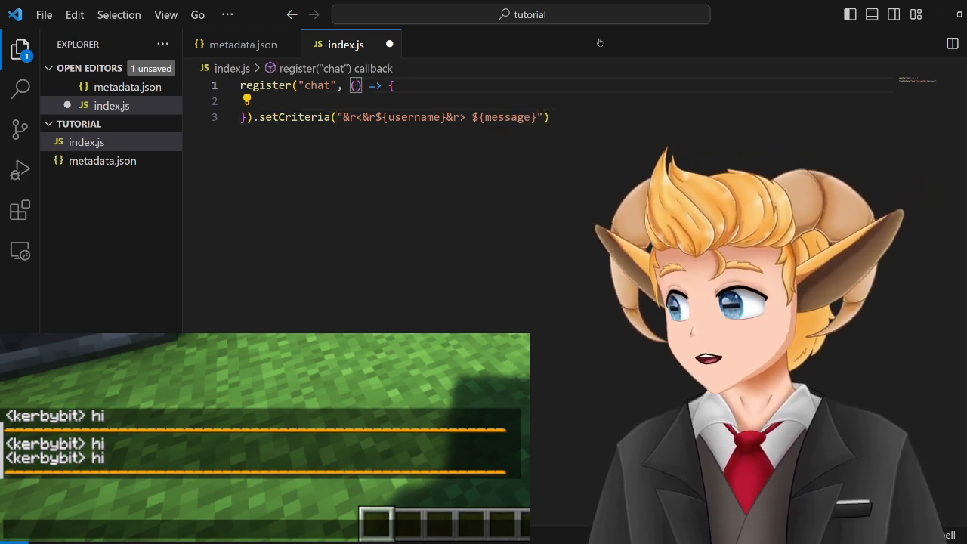
text(username, message)
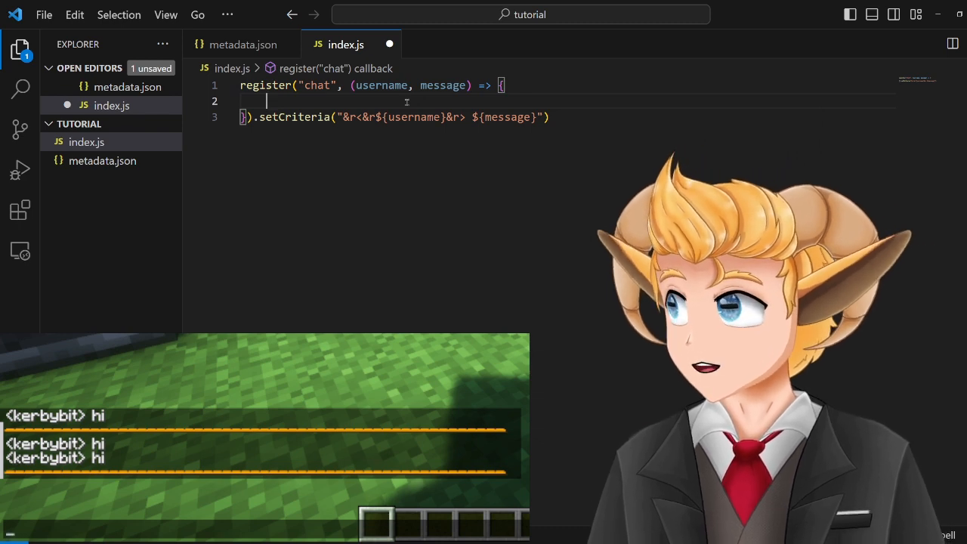
- Add a ChatLib.chat debug line printing username ${username} - message ${message}
text(ChatLib.)
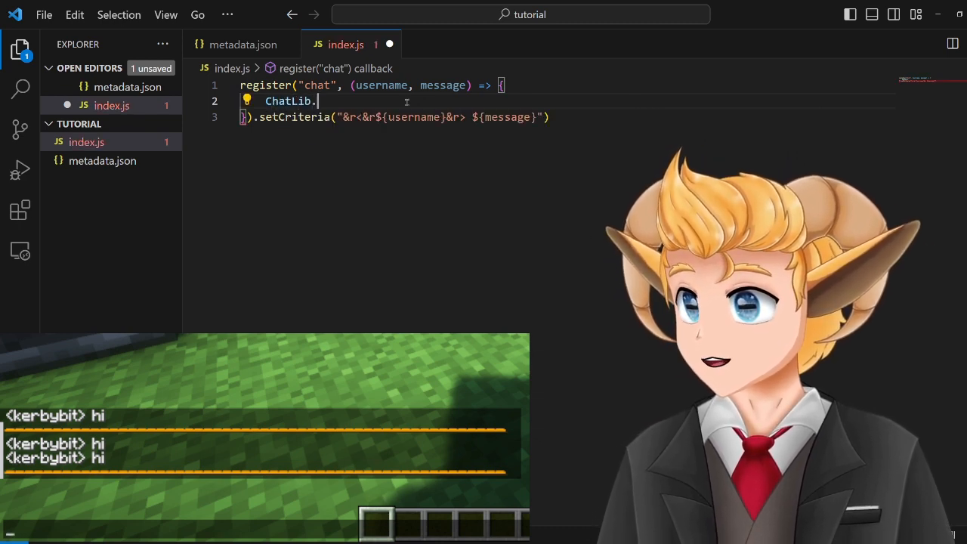
text(chat())
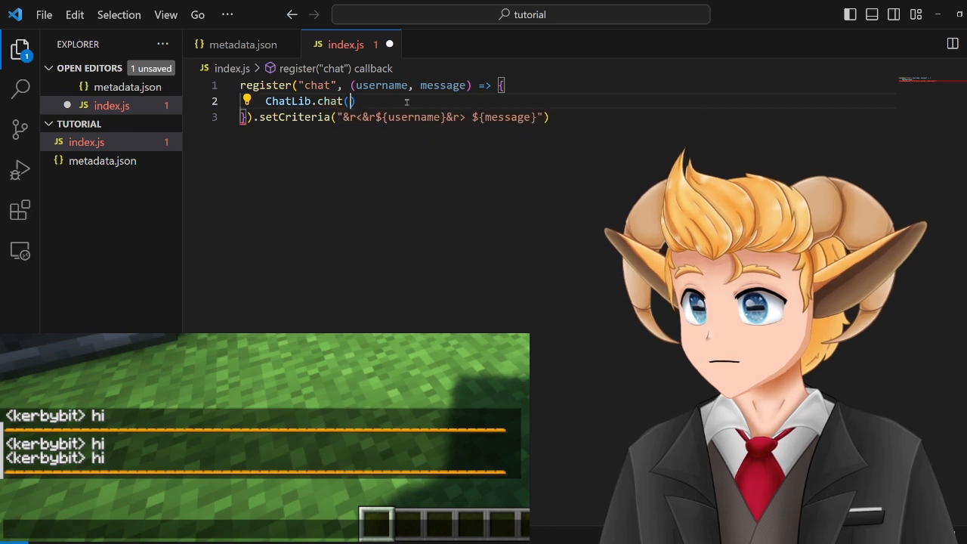
text("")
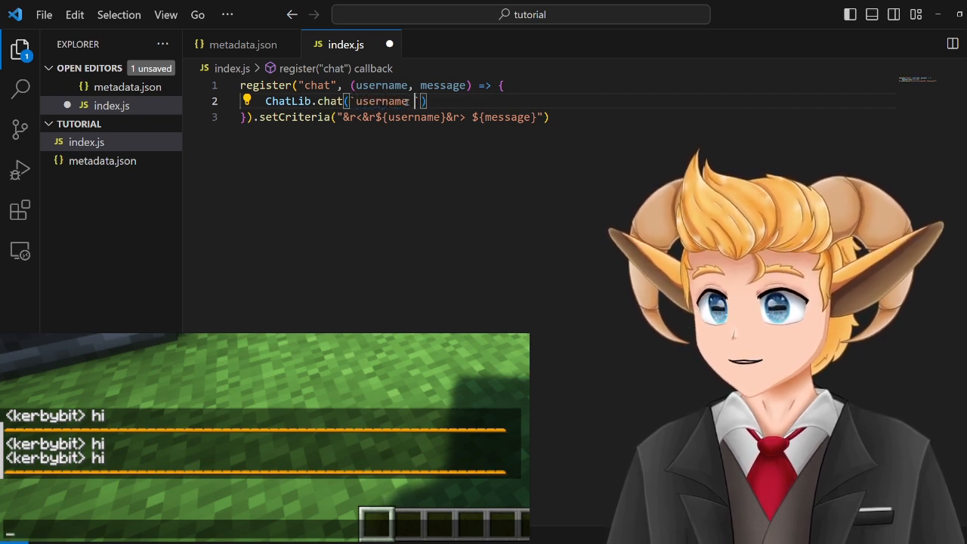
text(${)
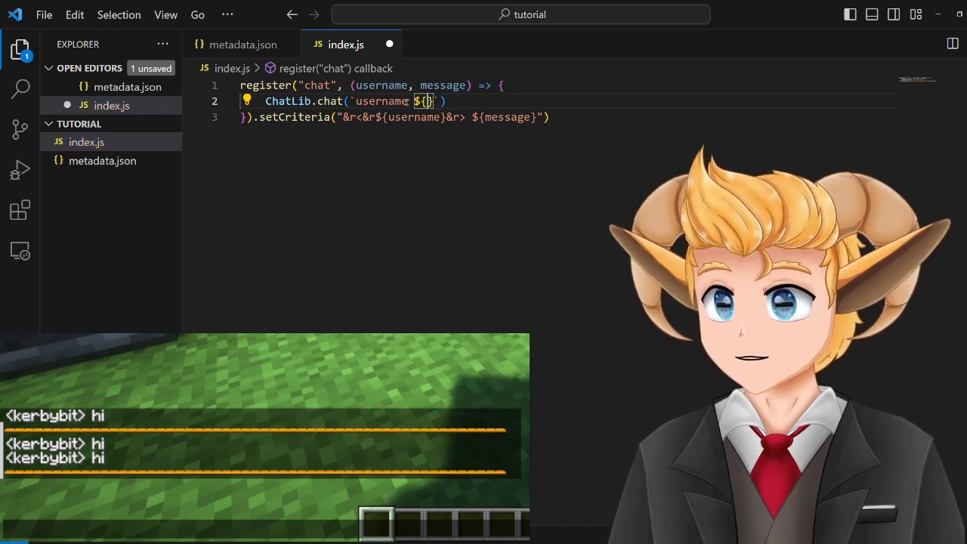
text(username)
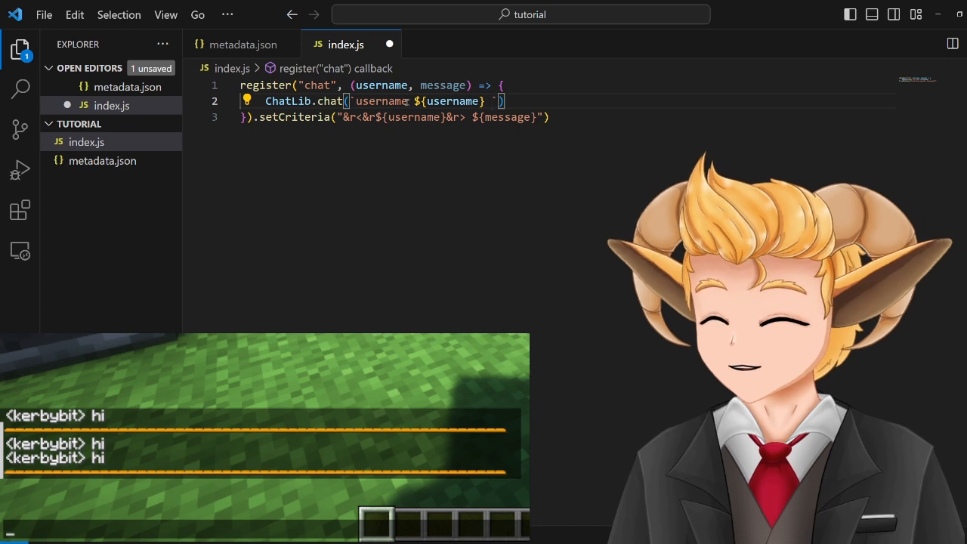
text(- message)
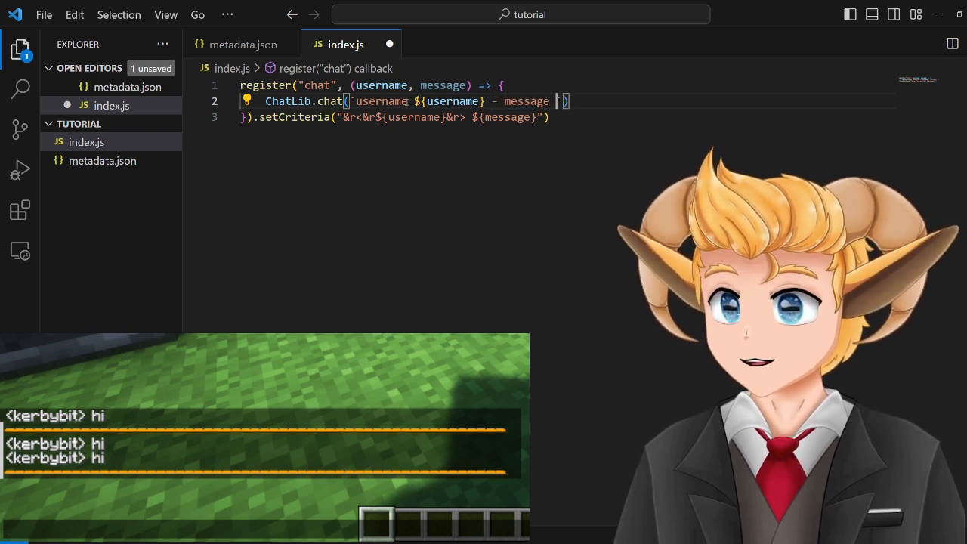
text(${me)
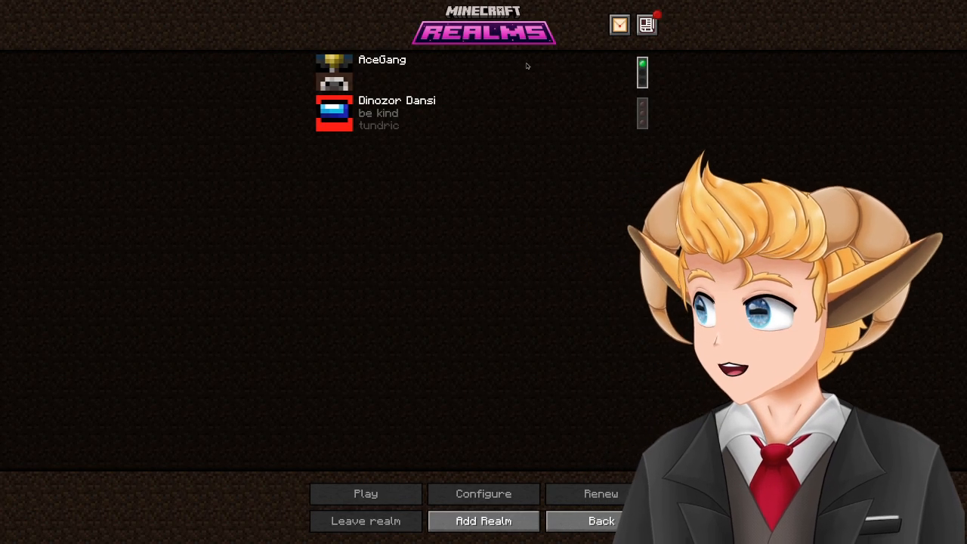
- Connect to a Minecraft realm to test the chat trigger
click(366, 492)
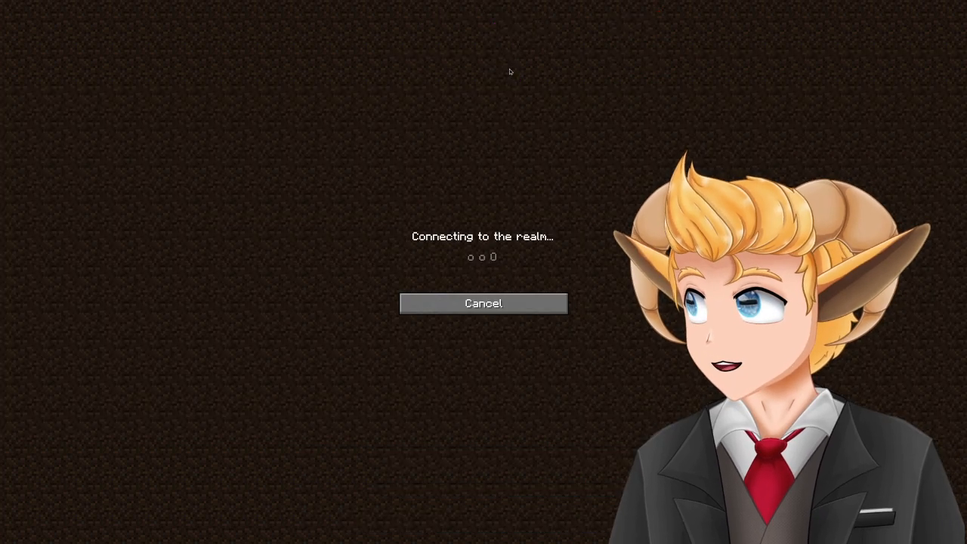